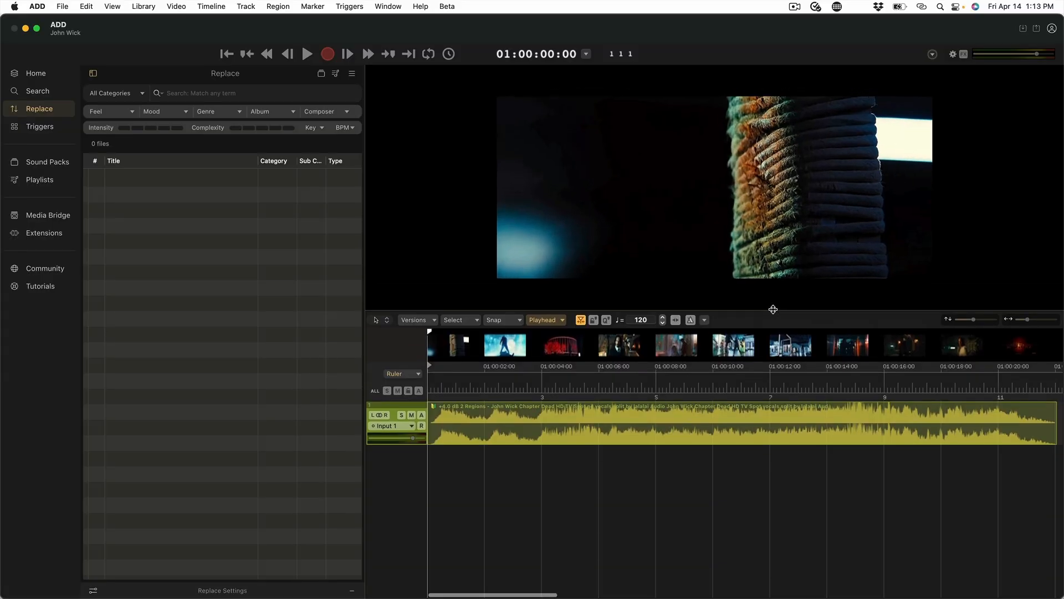
mouse_move(439, 387)
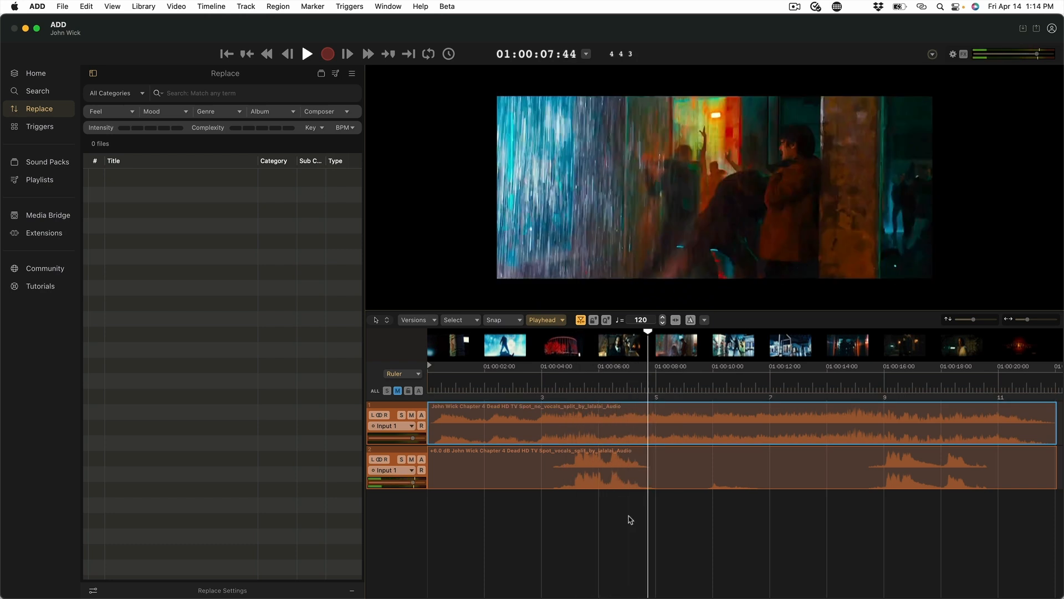
Generate boom, percussion, hit and riser sound design tracks and audition them from around six seconds.
click(662, 423)
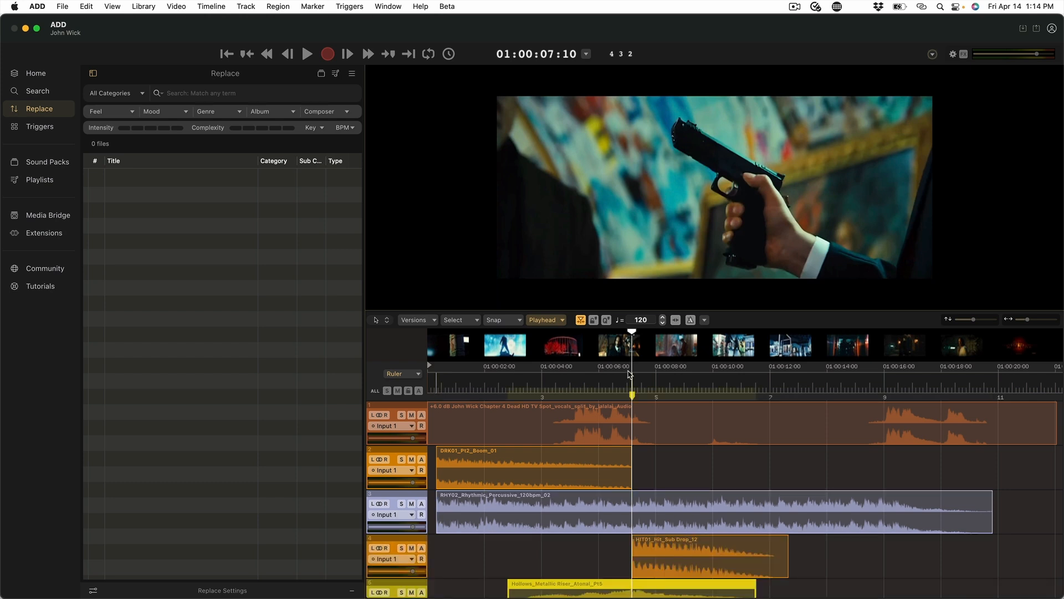
click(536, 384)
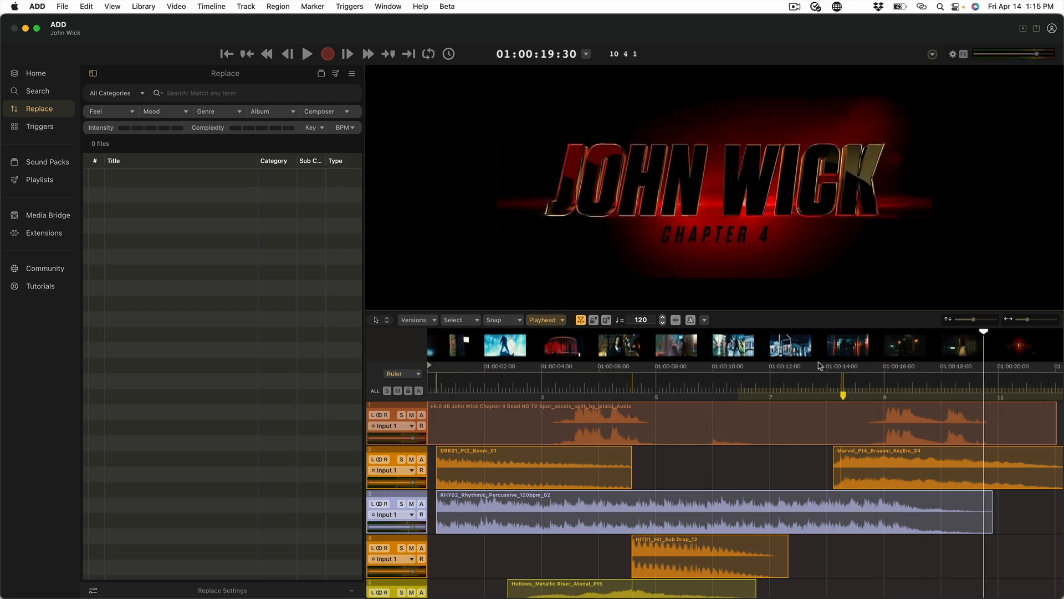
Regenerate twice to get alternative sets of metallic hits, stutter rhythm and uplifter clips.
click(967, 382)
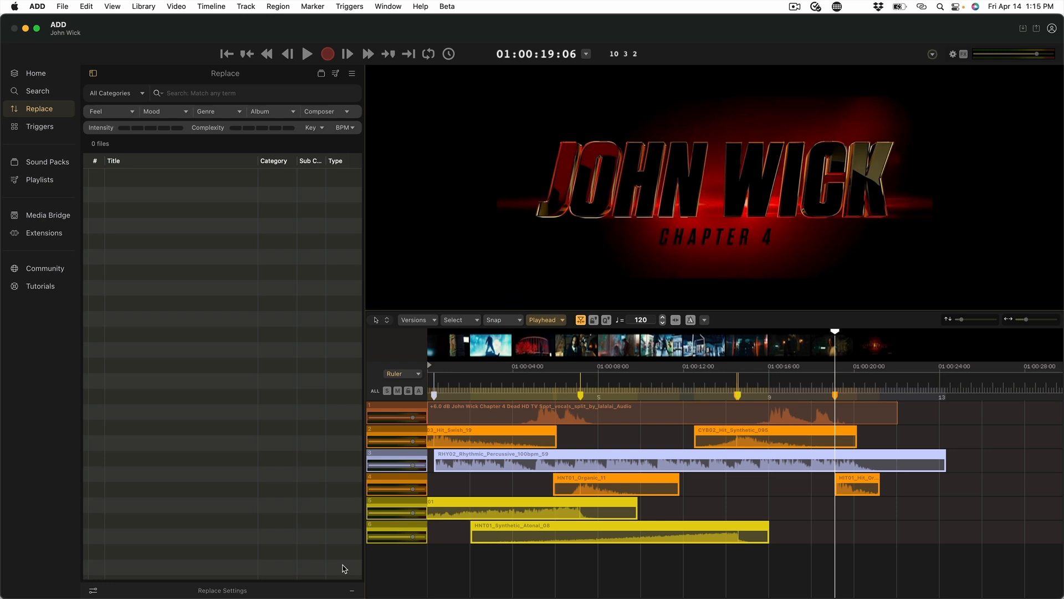
click(226, 54)
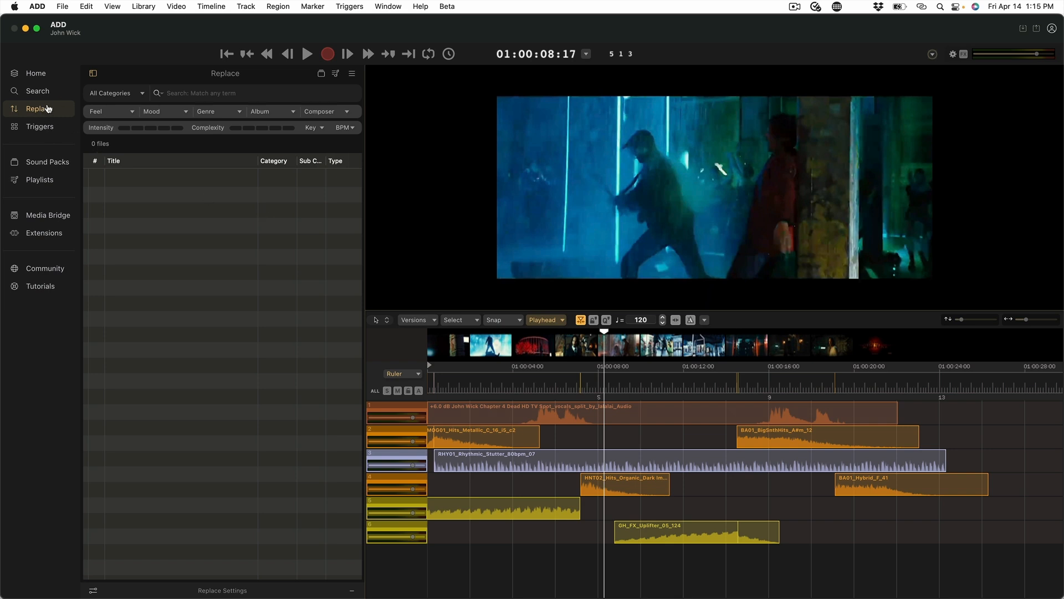
mouse_move(155, 138)
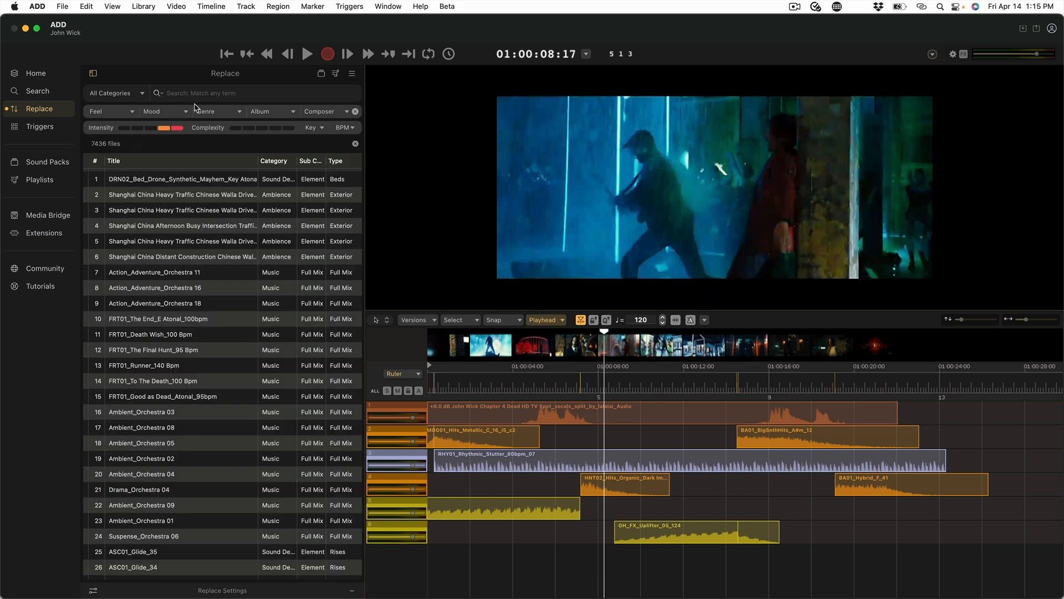
Filter the library with the search 'organic' and regenerate the regions with organic, metallic and synthetic hits.
text(organ)
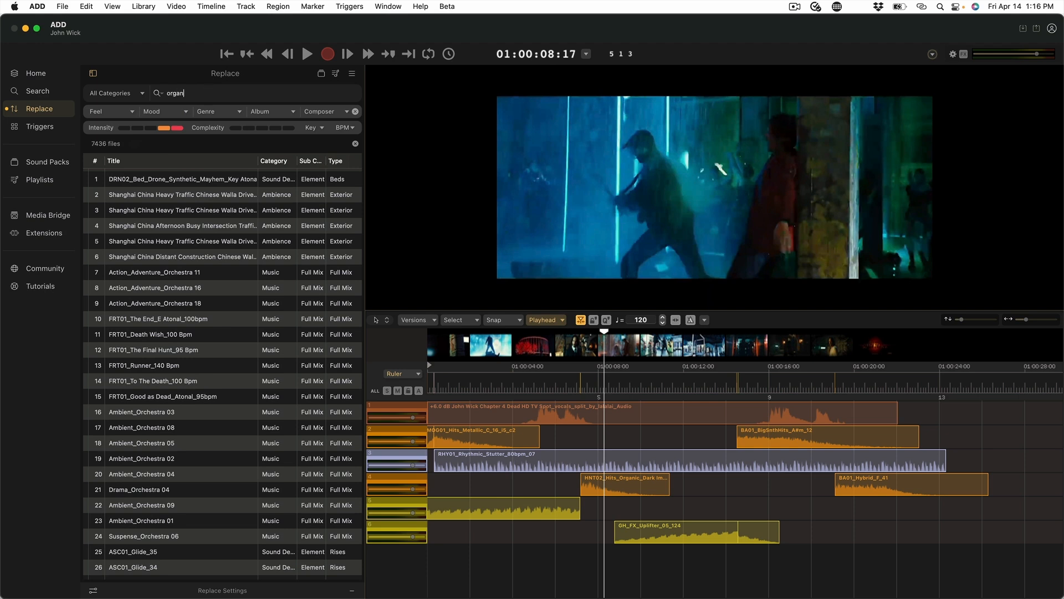
text(ic)
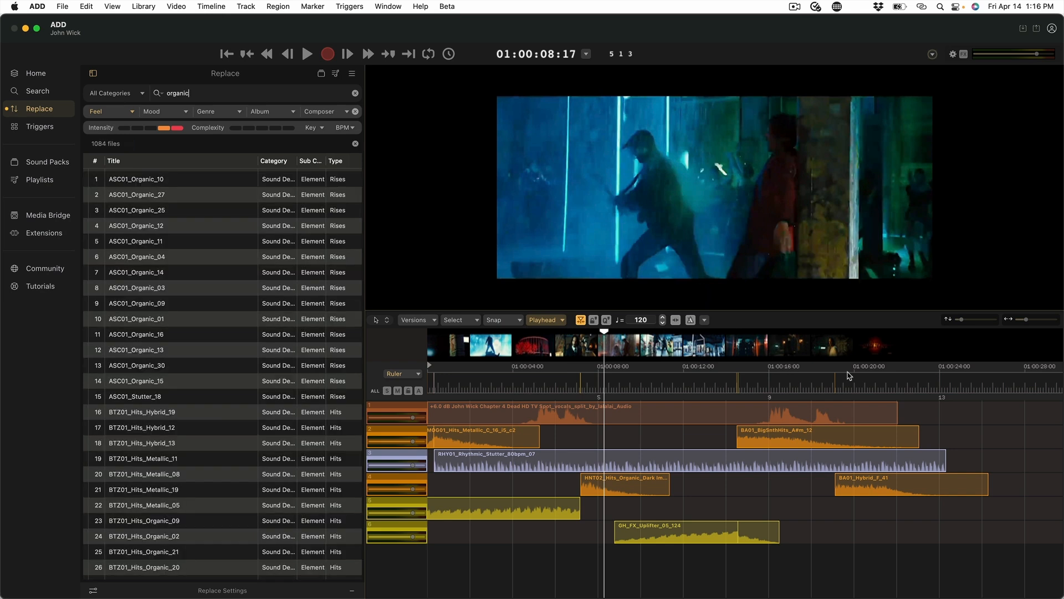
click(457, 320)
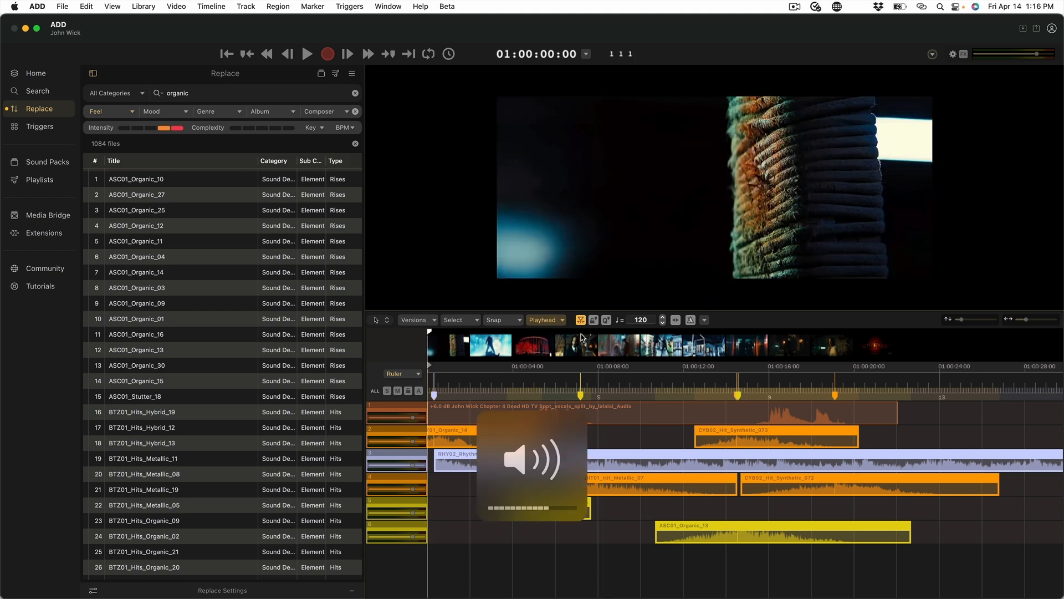
Play the new variation with the 60 bpm rhythm, hybrid hit and synthetic riser, then return to the start.
click(307, 53)
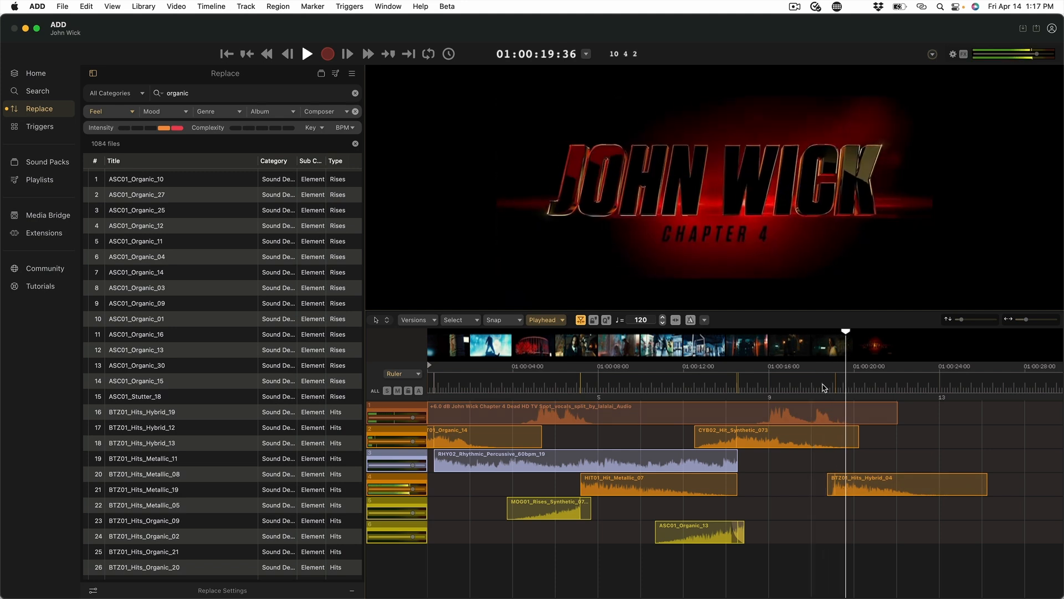
click(226, 54)
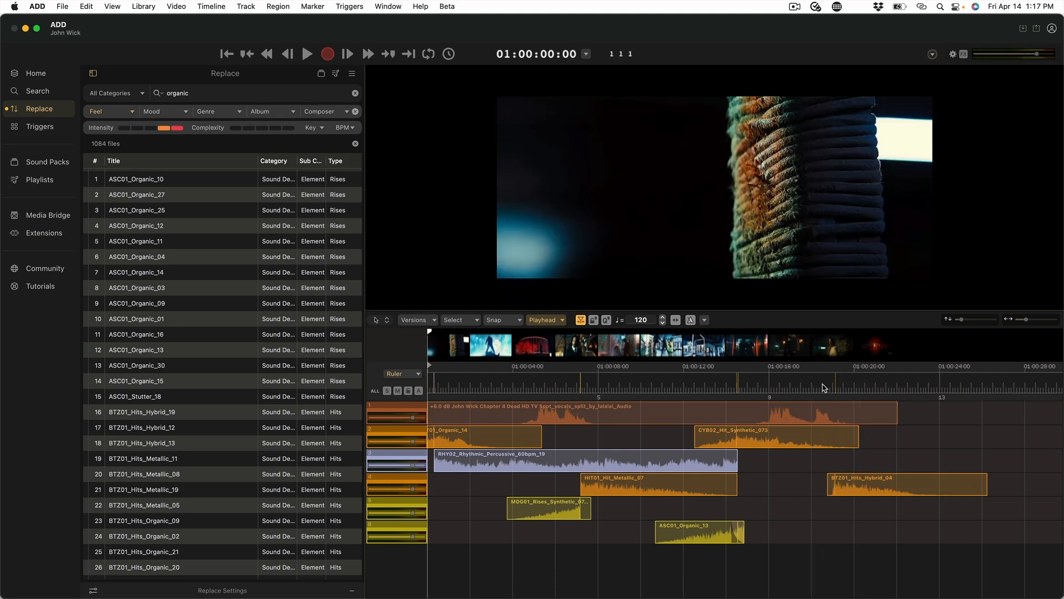
mouse_move(52, 131)
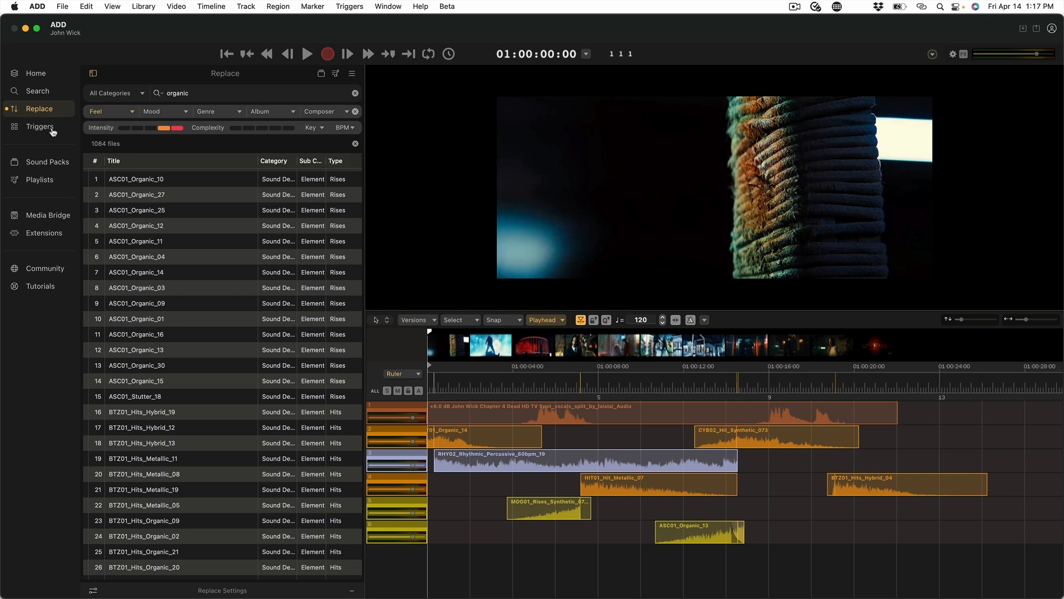
Show the Triggers pad and play the trailer while performing Guns pistol sounds onto new tracks.
click(40, 127)
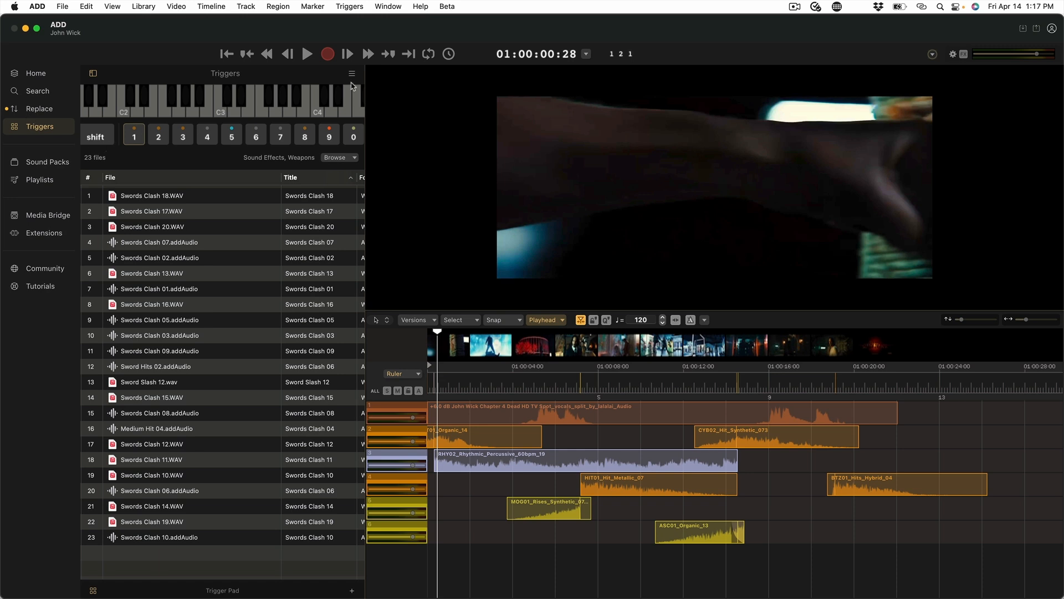
click(352, 72)
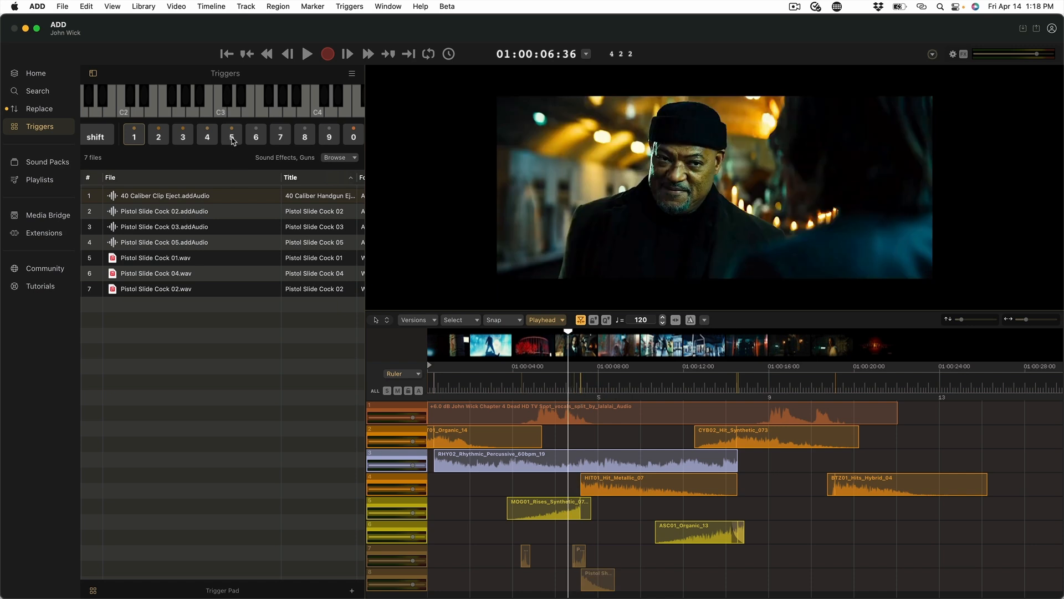
Switch the pads to pistol shots, body punches and whooshes and record fight hits around the ten-second mark.
click(230, 134)
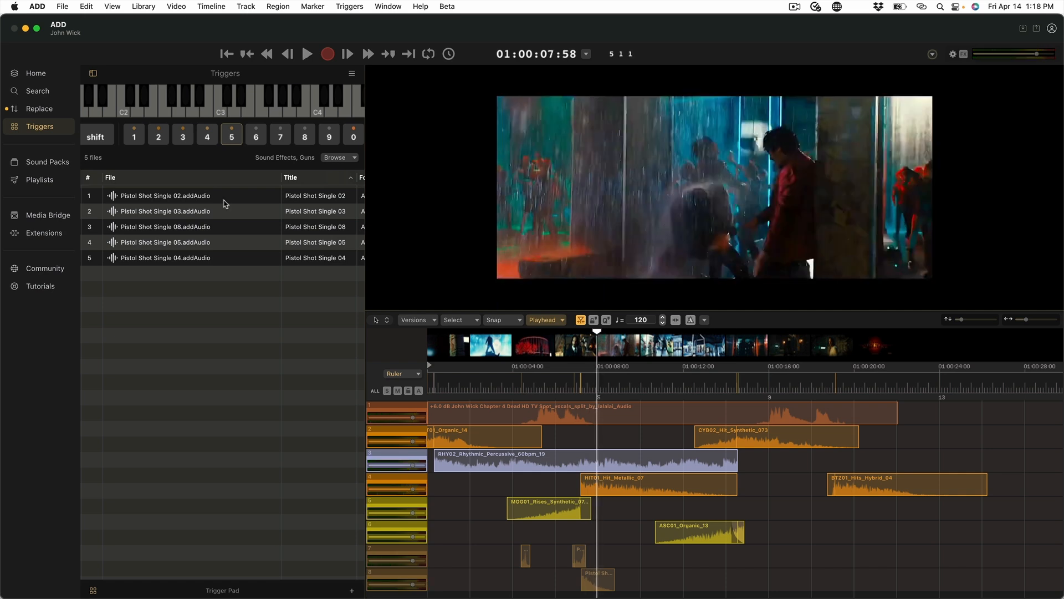
click(158, 134)
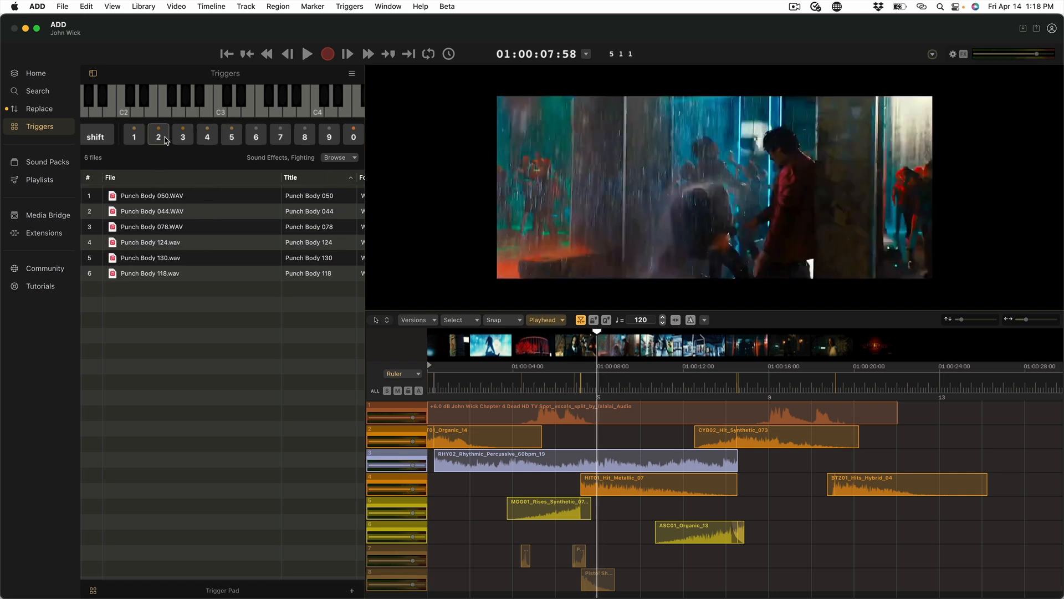
click(182, 135)
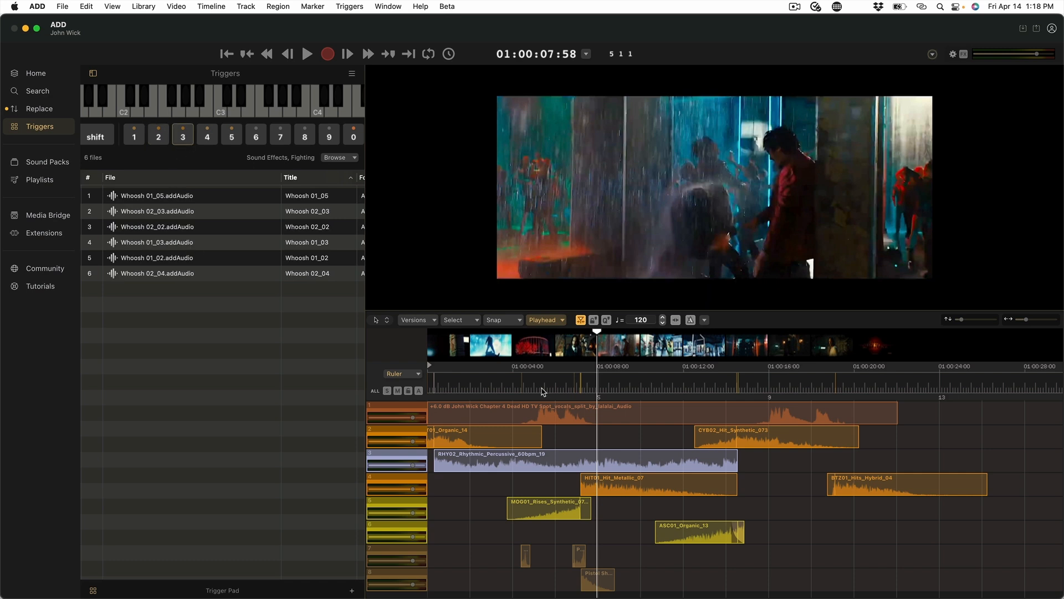
click(590, 383)
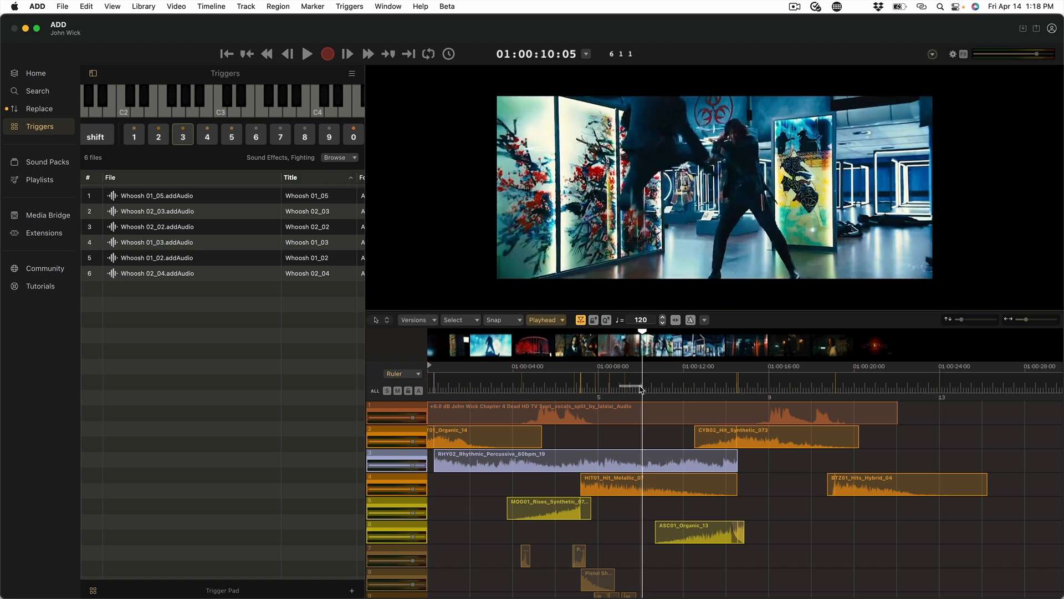
click(569, 387)
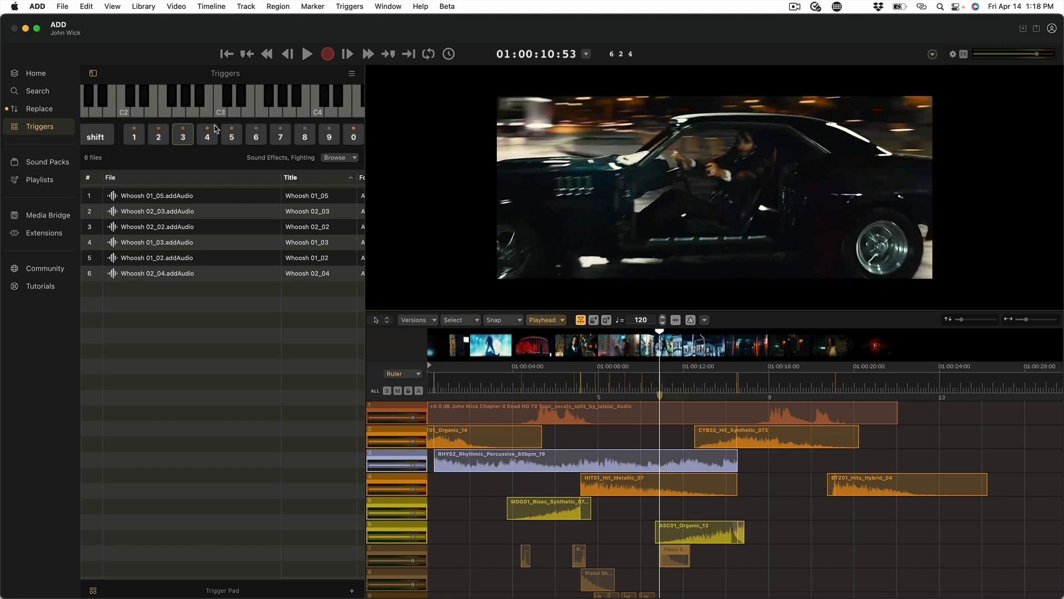
click(207, 136)
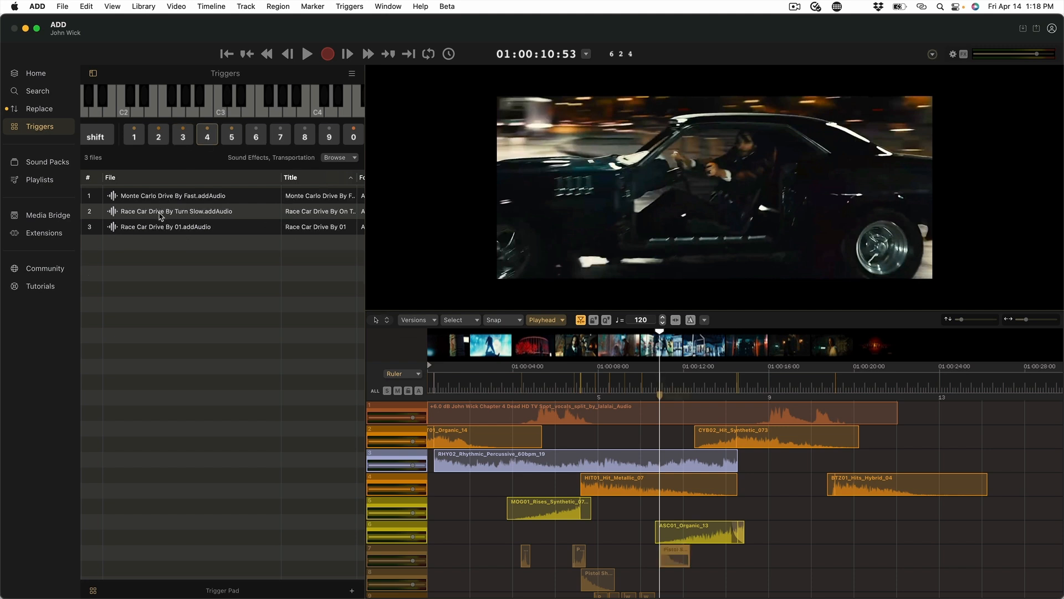
mouse_move(662, 379)
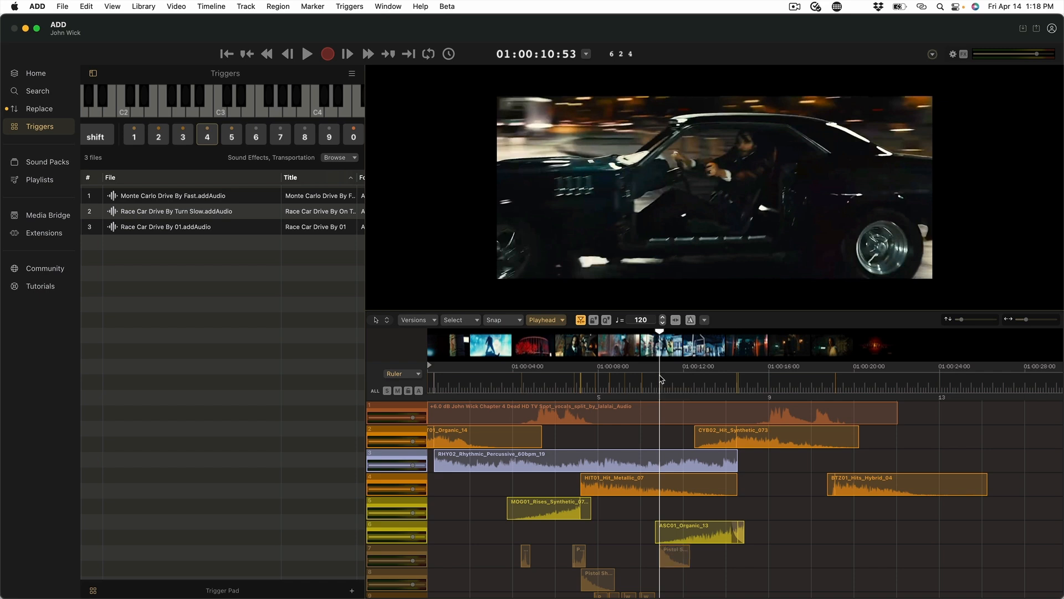
scroll(down, 3)
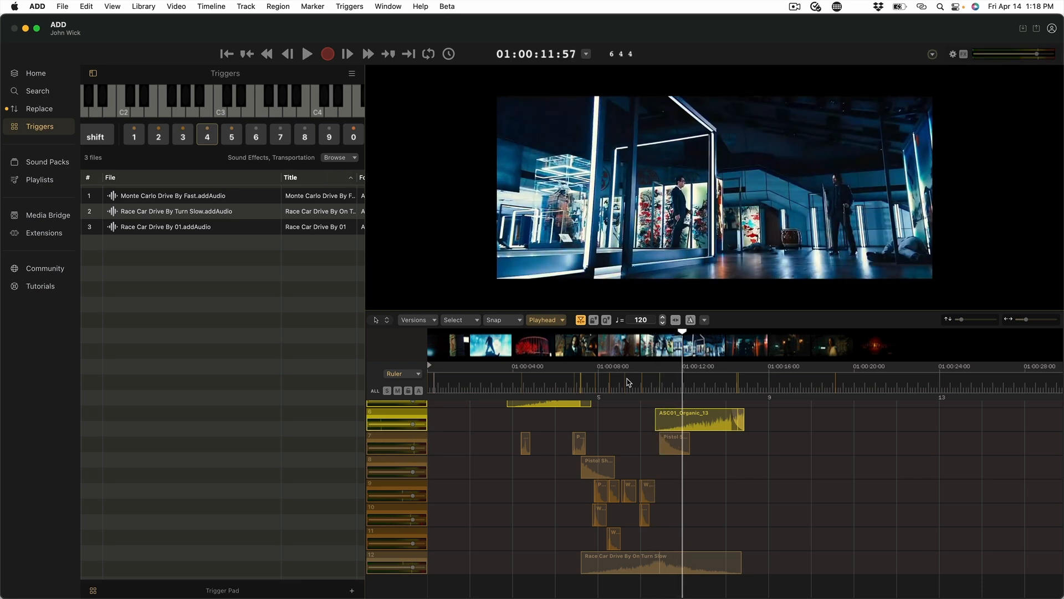
click(694, 384)
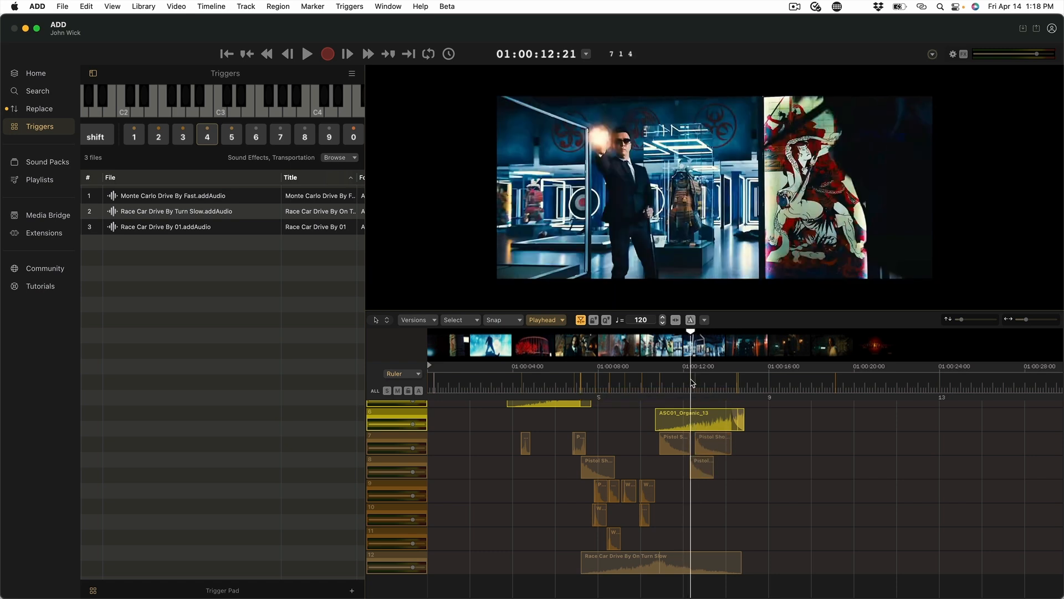
click(706, 383)
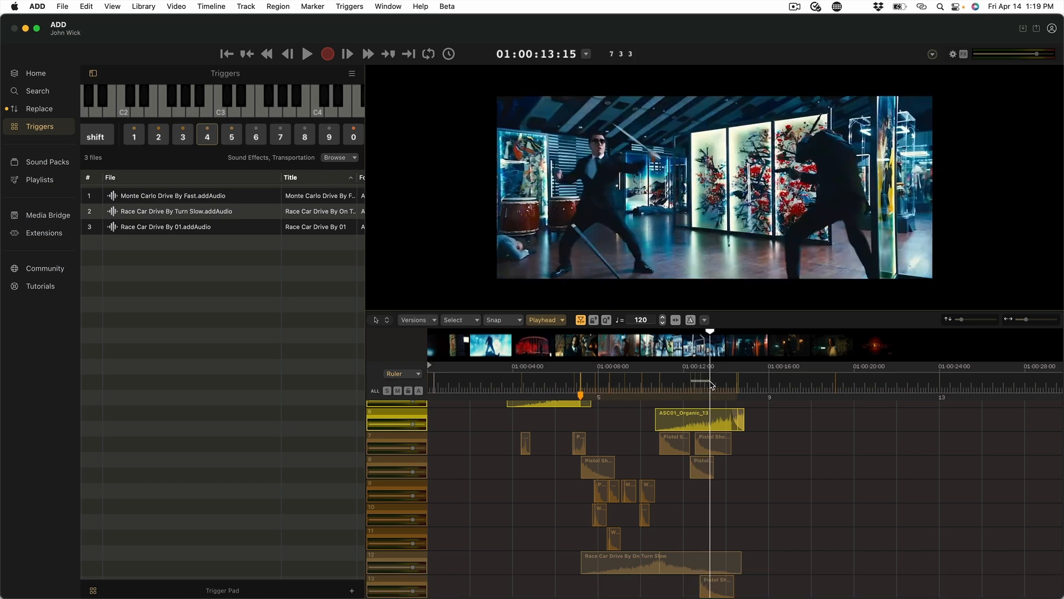
click(710, 384)
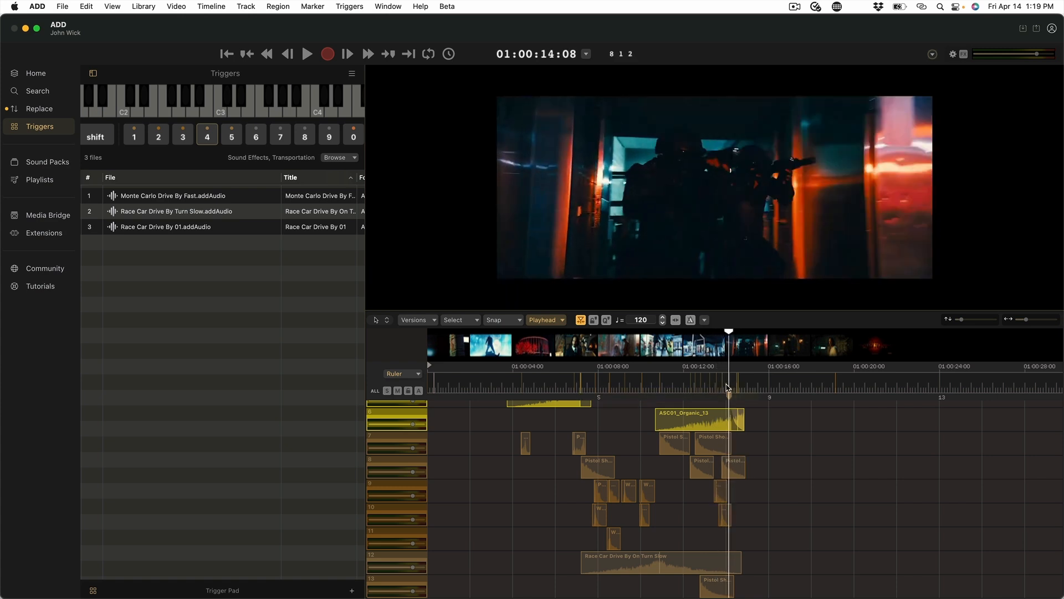
click(227, 54)
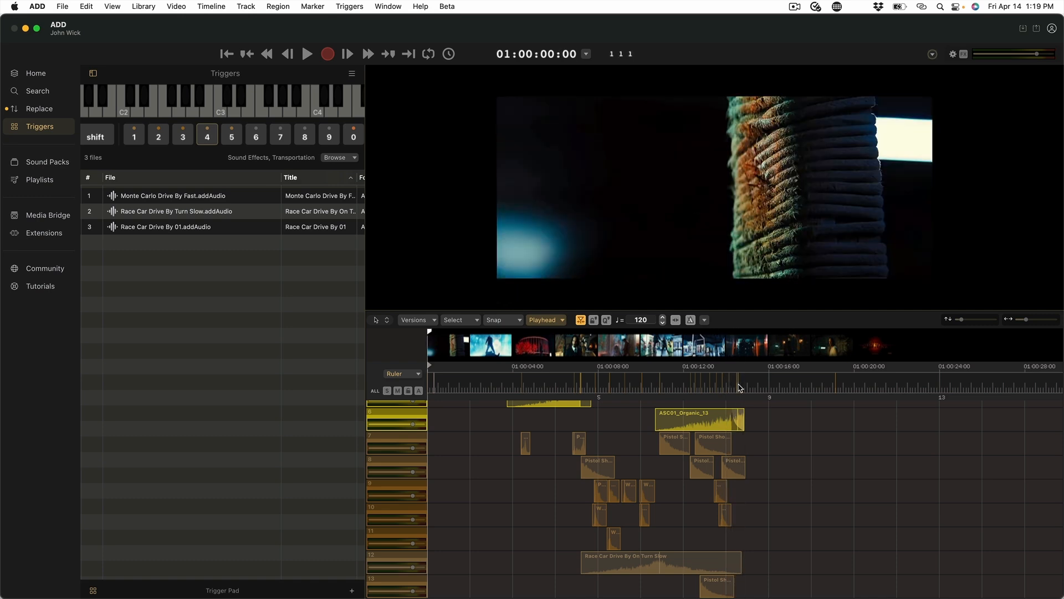
mouse_move(789, 380)
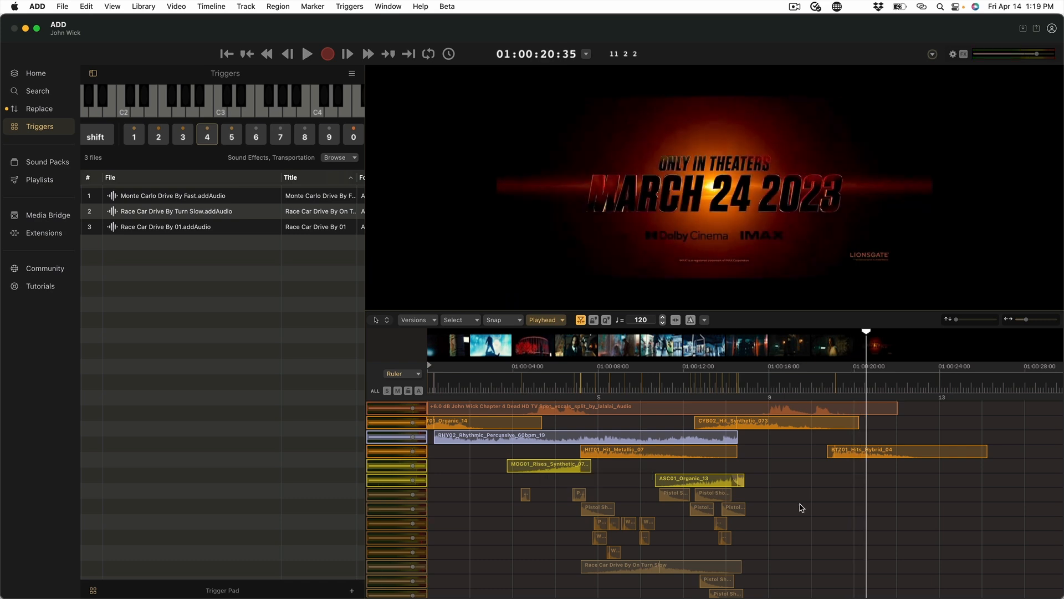
mouse_move(720, 505)
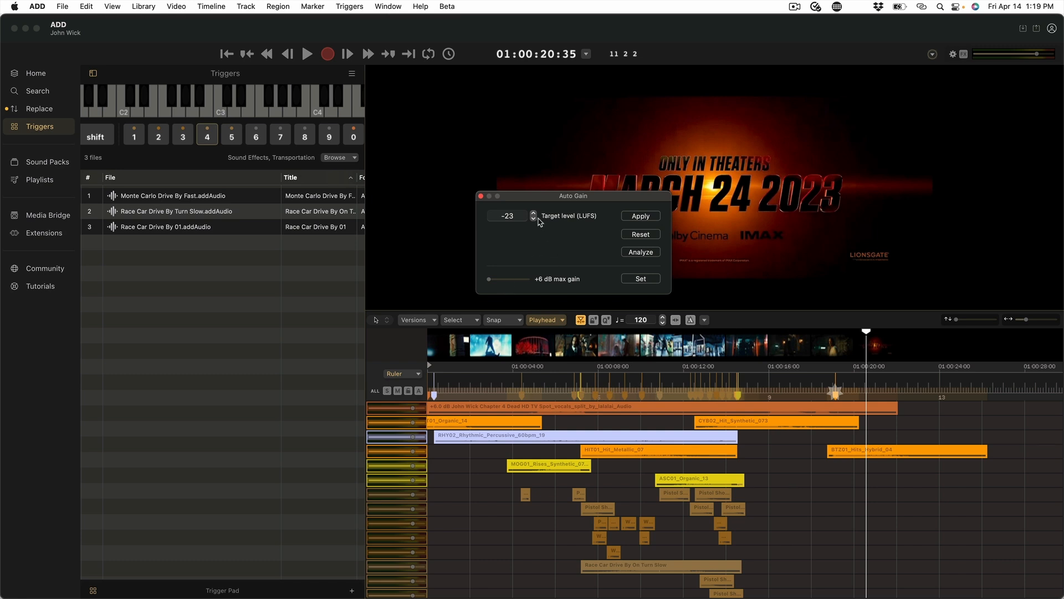
Raise the Auto Gain target level from −23 to −20 LUFS and apply it to the clips.
click(533, 213)
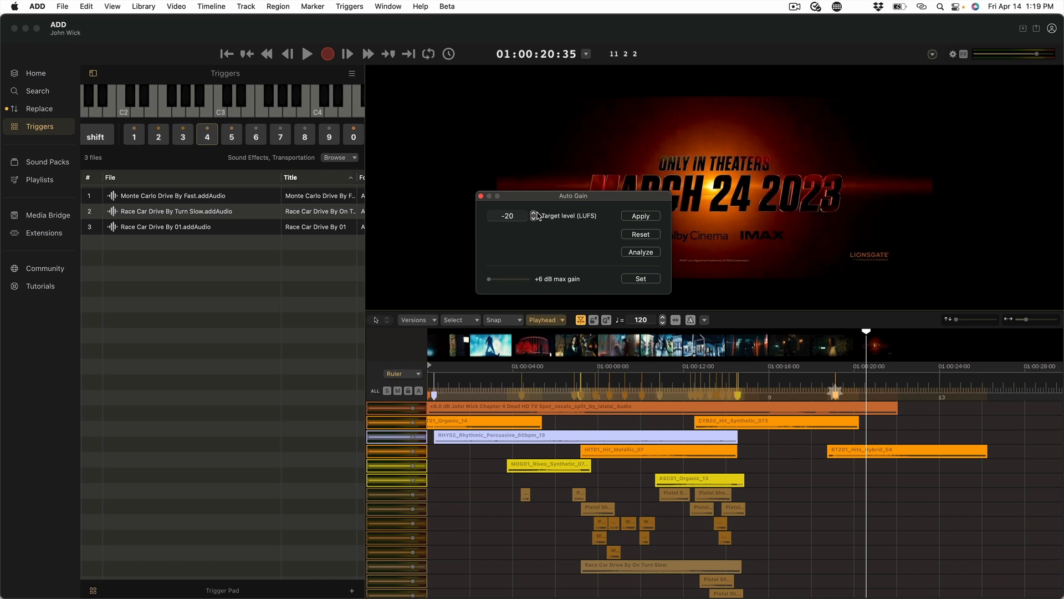
click(640, 216)
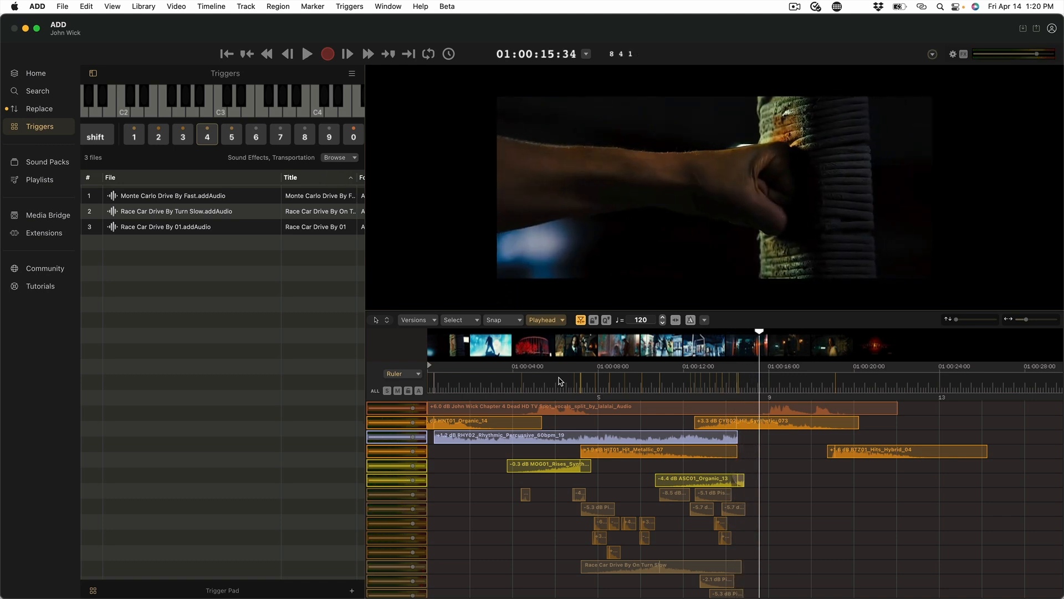
mouse_move(600, 358)
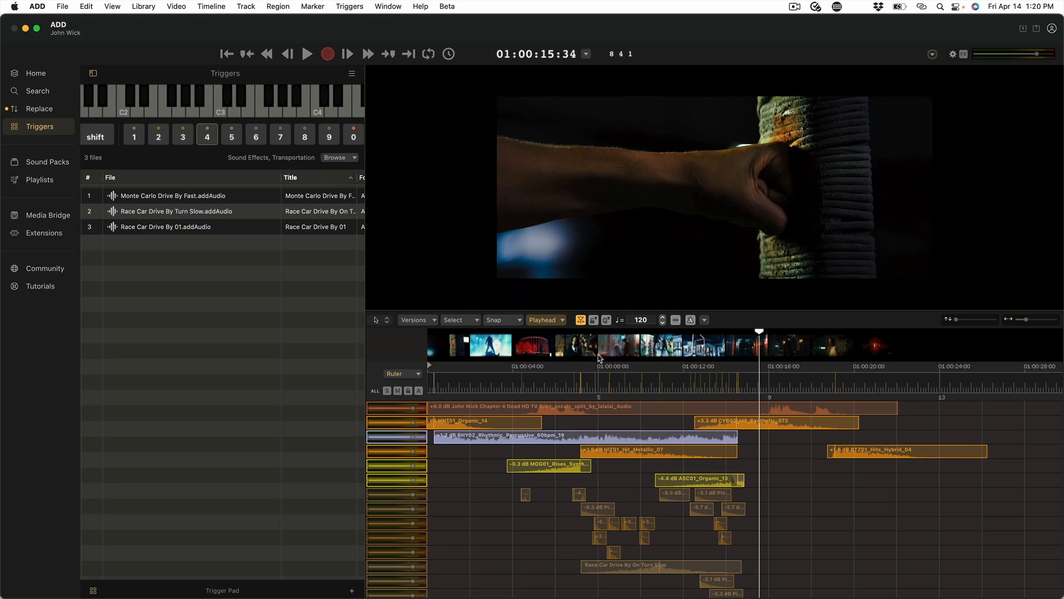
mouse_move(580, 215)
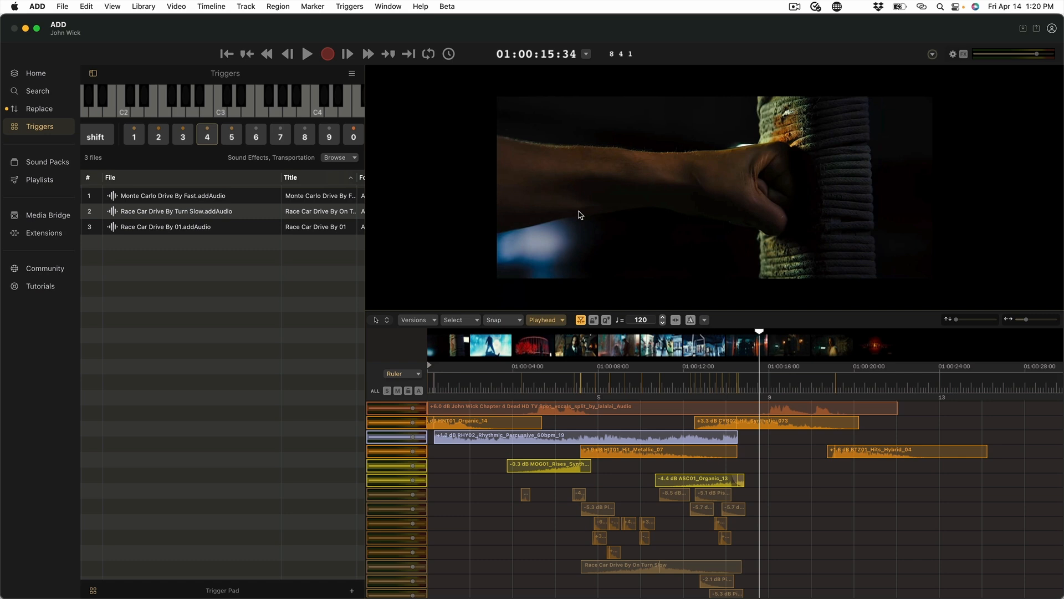
mouse_move(603, 212)
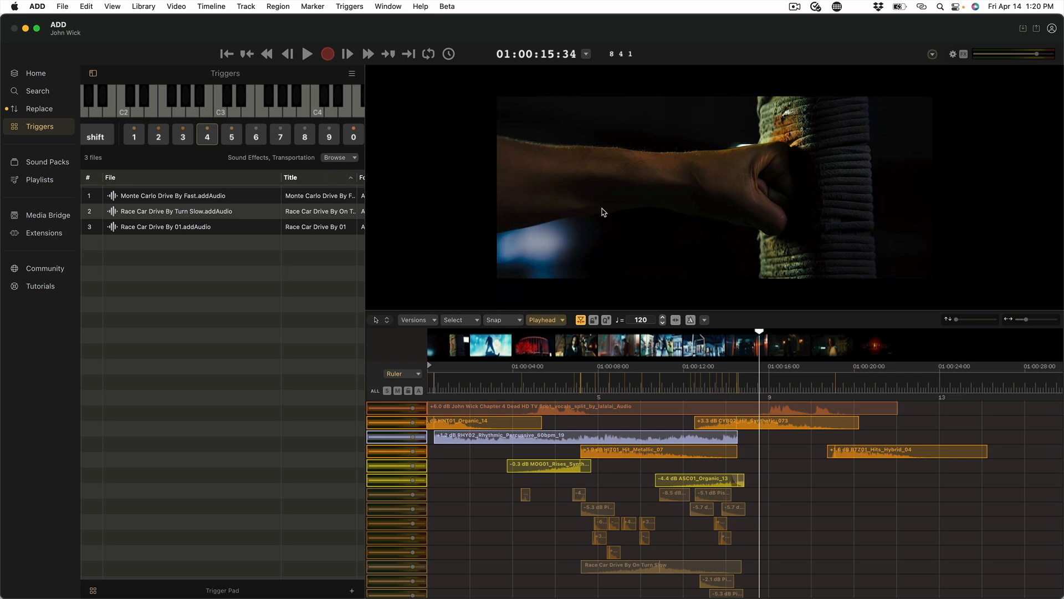
Close the trailer video from the viewer's context menu, leaving only the sound design timeline.
right_click(603, 212)
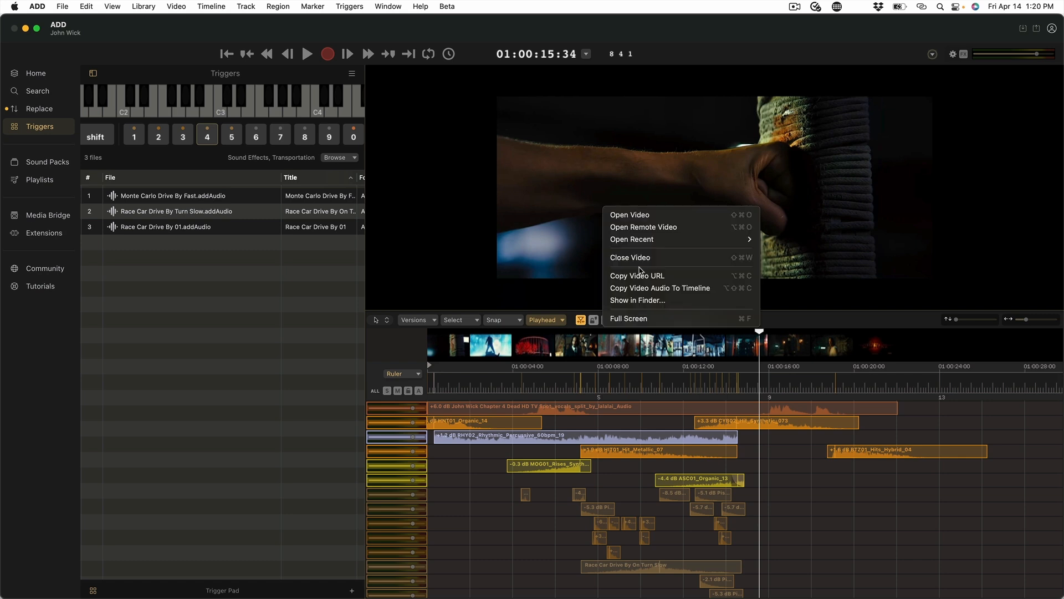
mouse_move(641, 257)
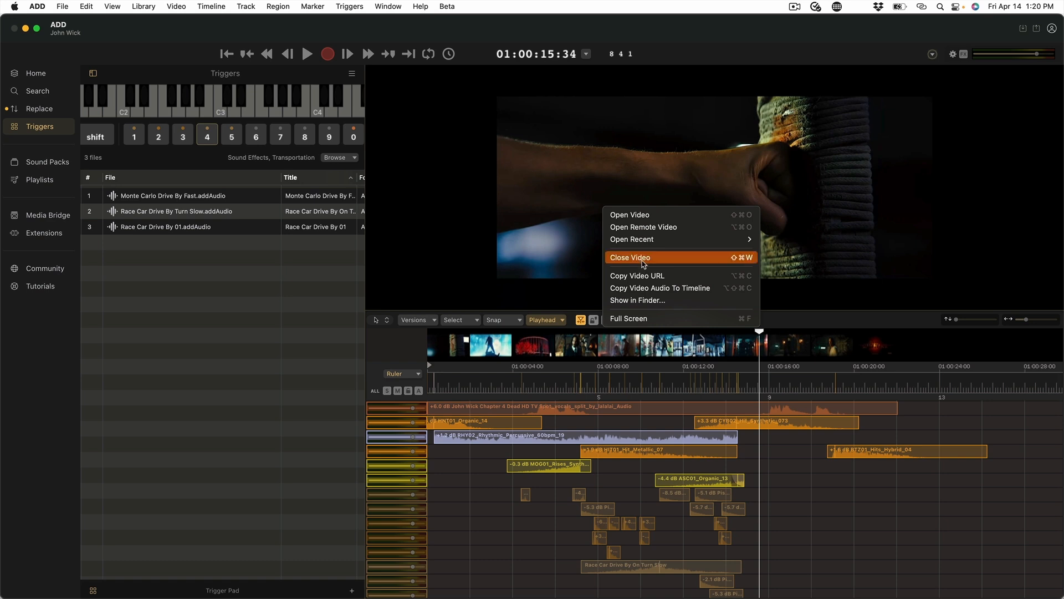
click(630, 257)
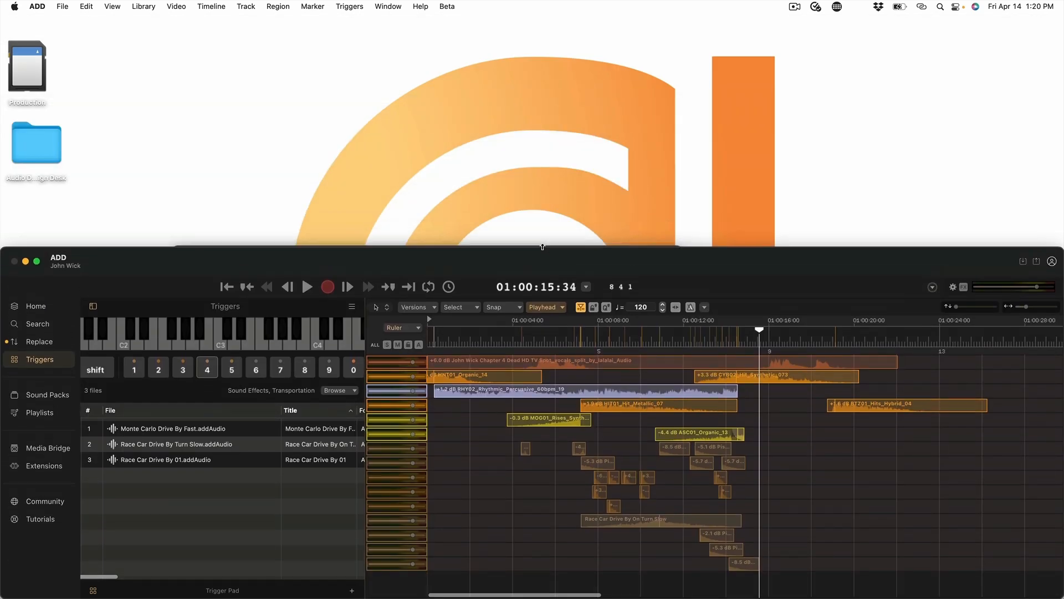
mouse_move(535, 575)
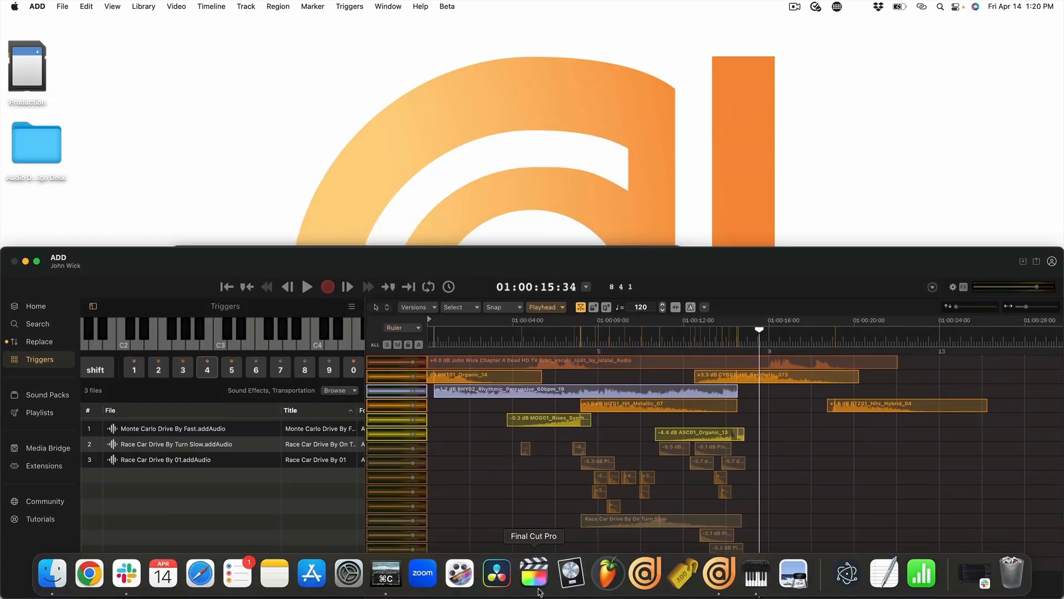
mouse_move(496, 563)
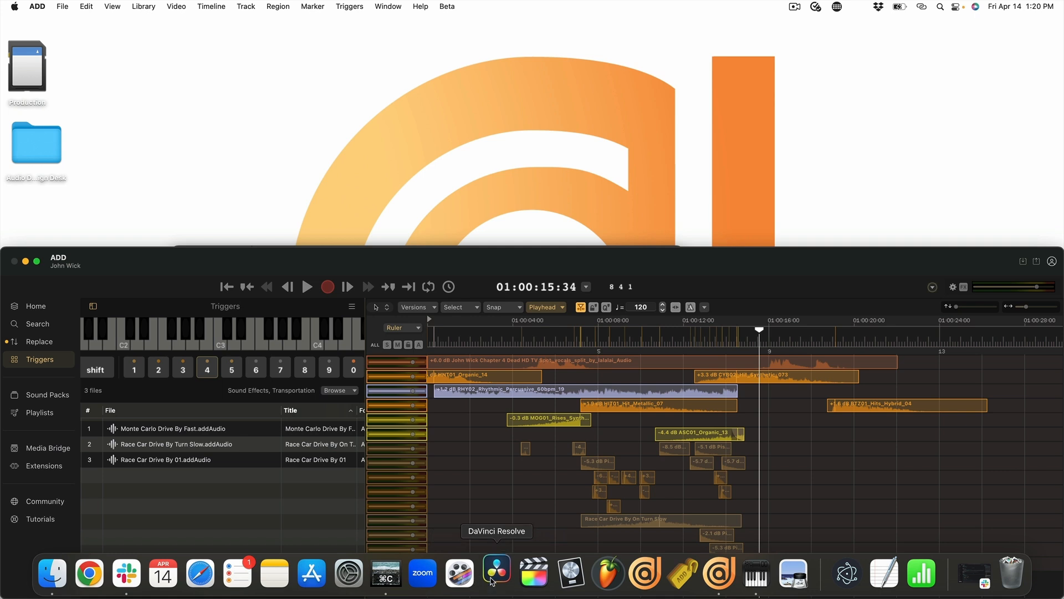
Launch DaVinci Resolve, load the John Wick 4 project and park the playhead at the timeline start.
click(497, 574)
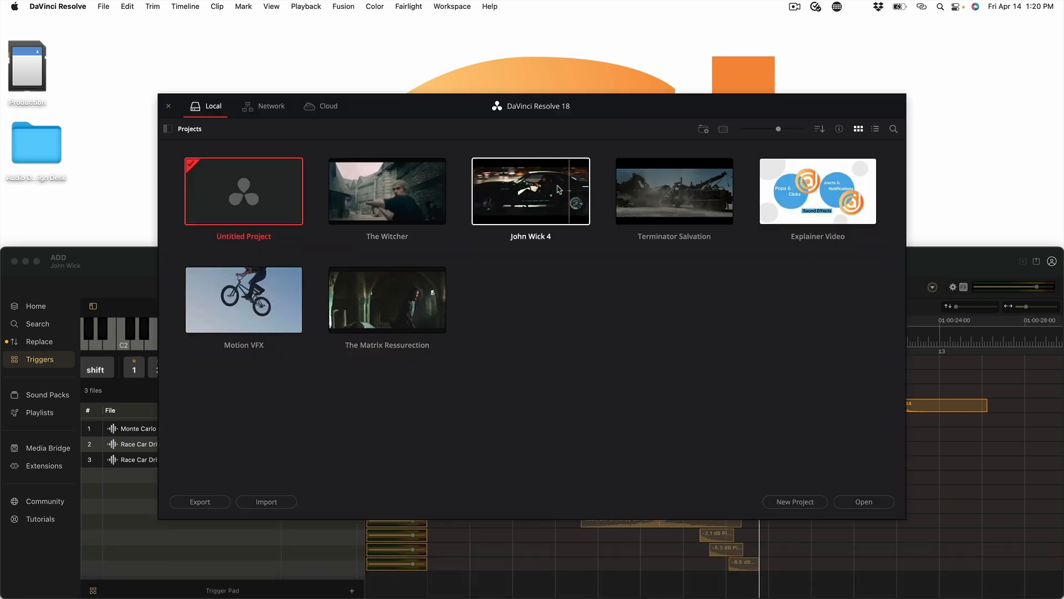
double_click(530, 191)
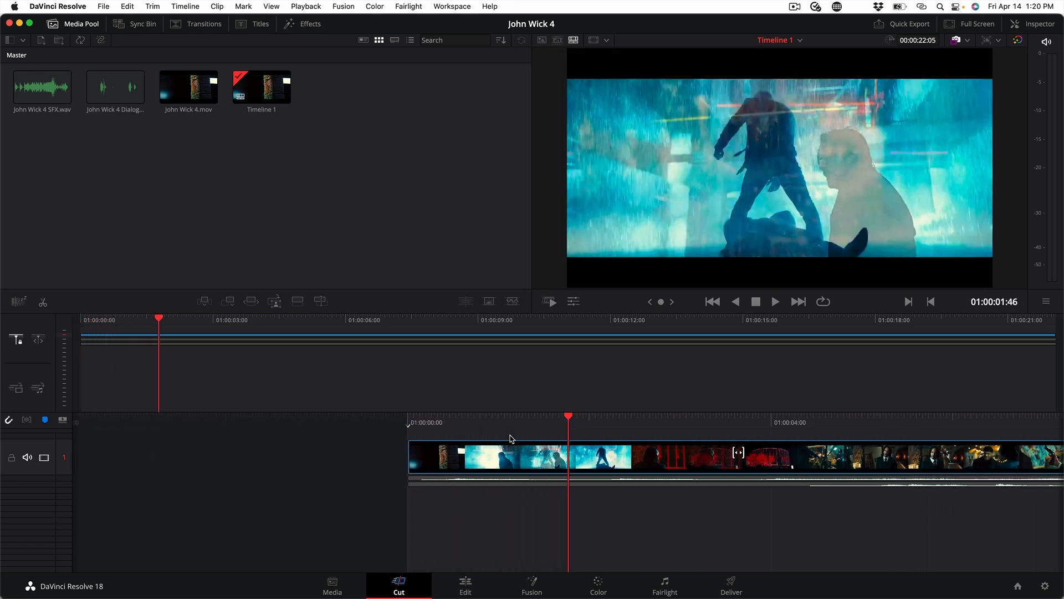
click(713, 302)
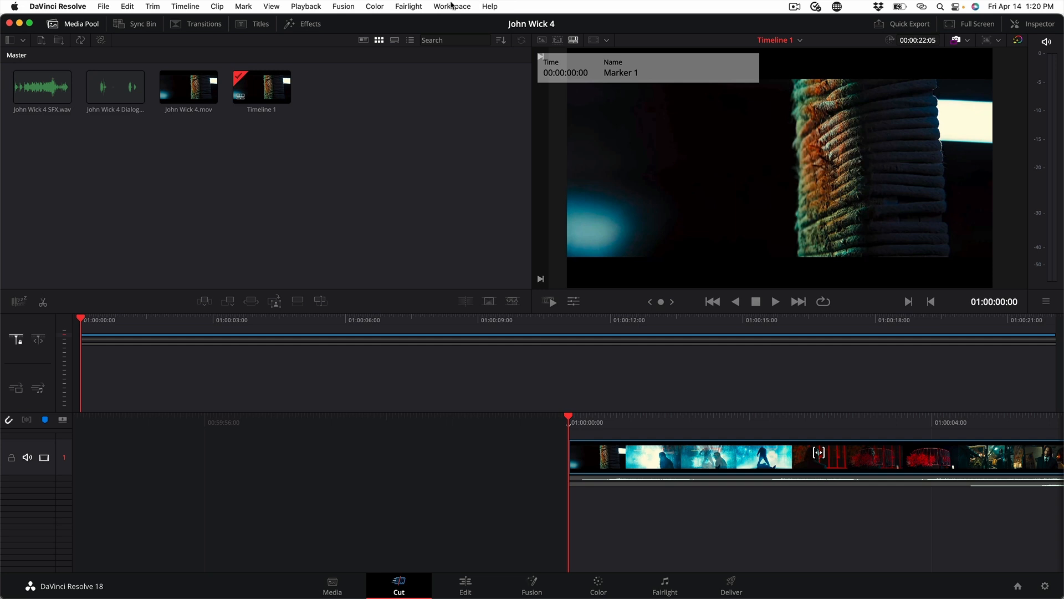
Launch the ADD Audio Bridge from Resolve's Workflow Integrations and return to ADD.
click(451, 6)
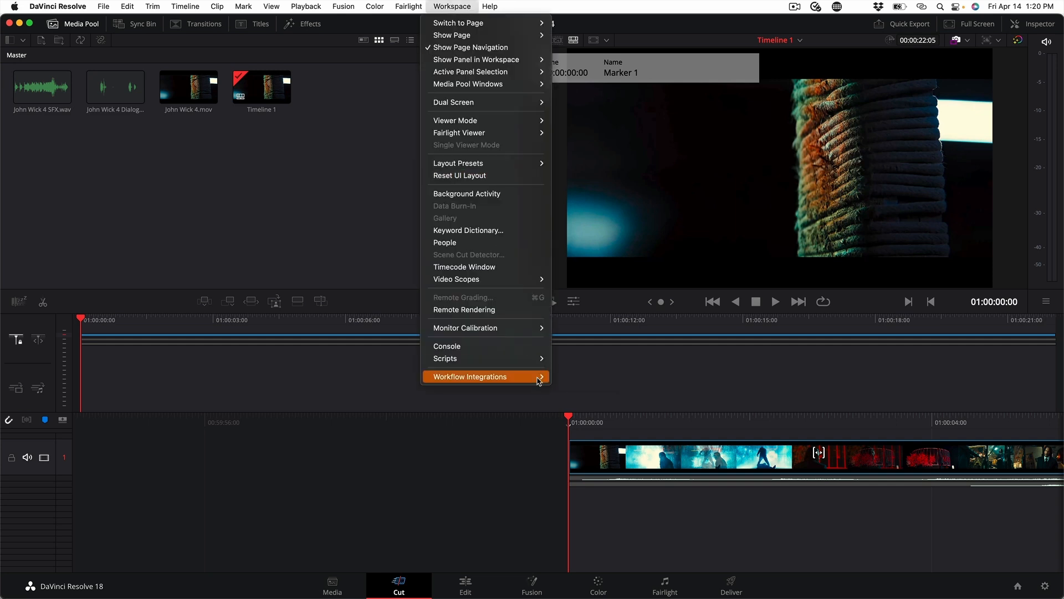
click(469, 377)
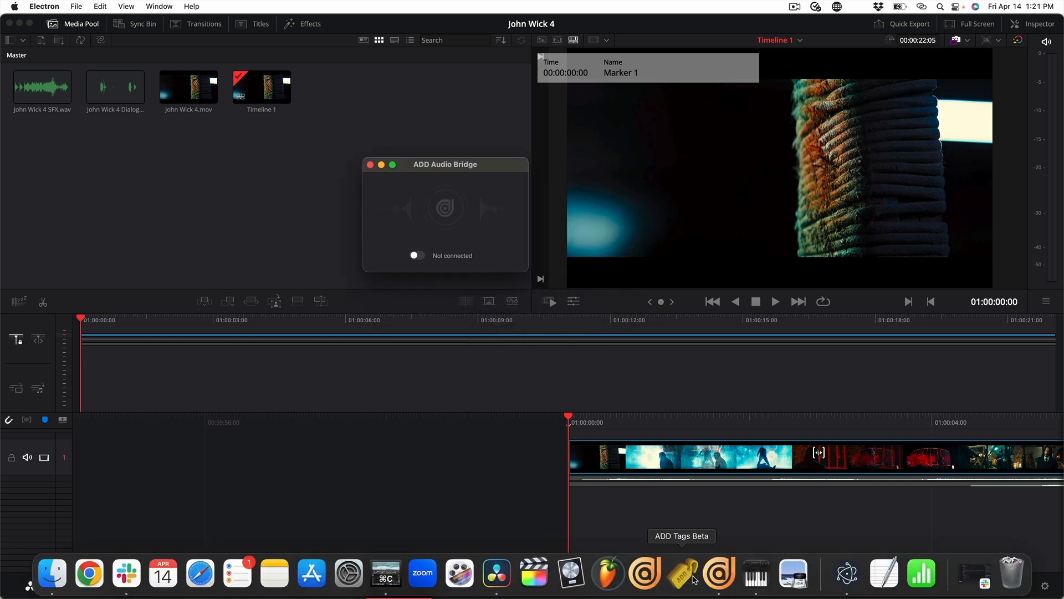
click(715, 574)
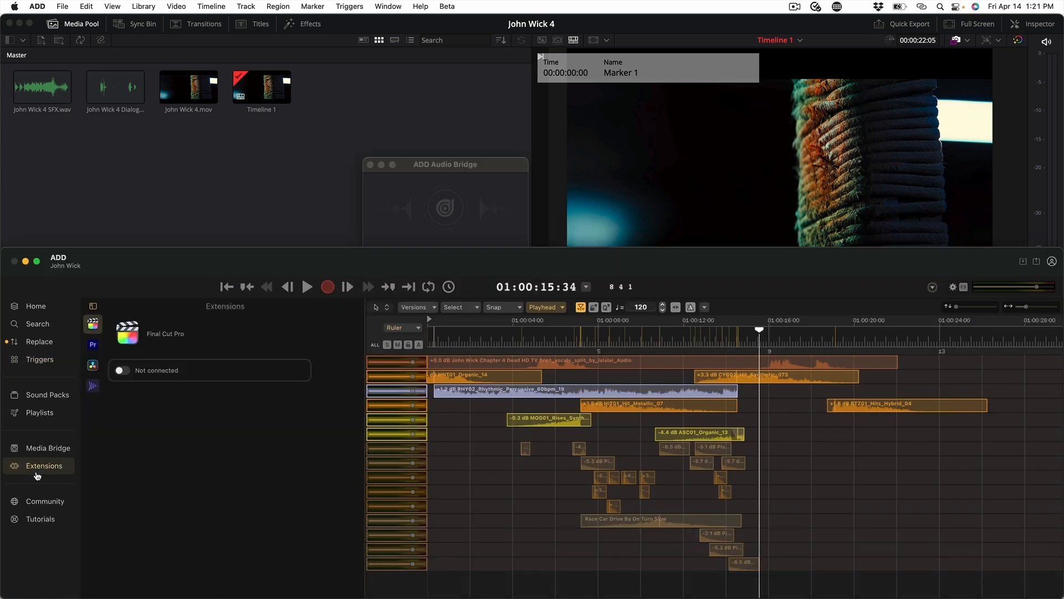
Enable the DaVinci Resolve extension service with timeline sync so the bridge reports connected.
click(93, 365)
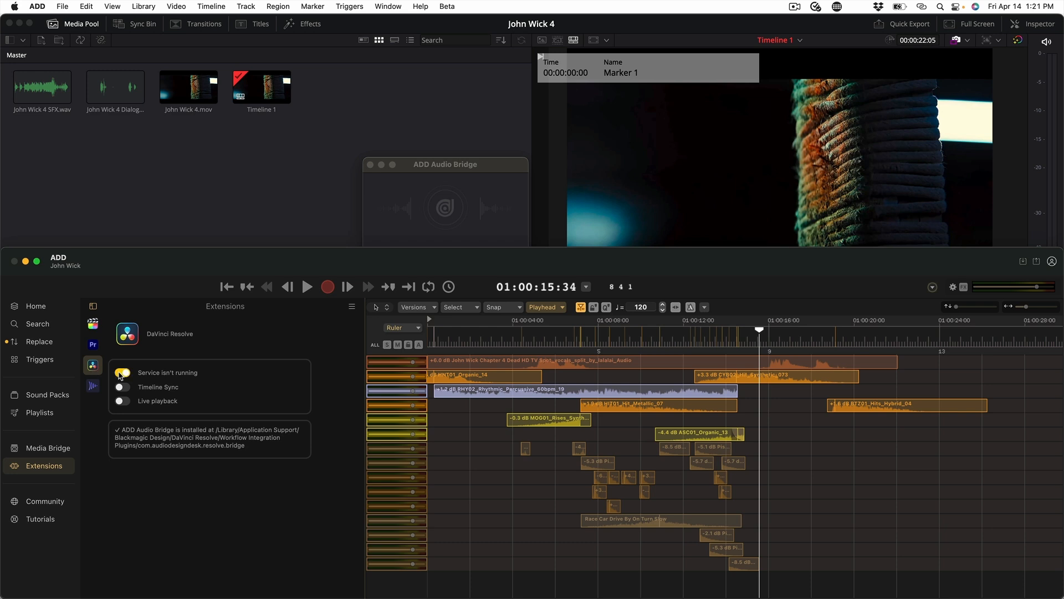
click(122, 372)
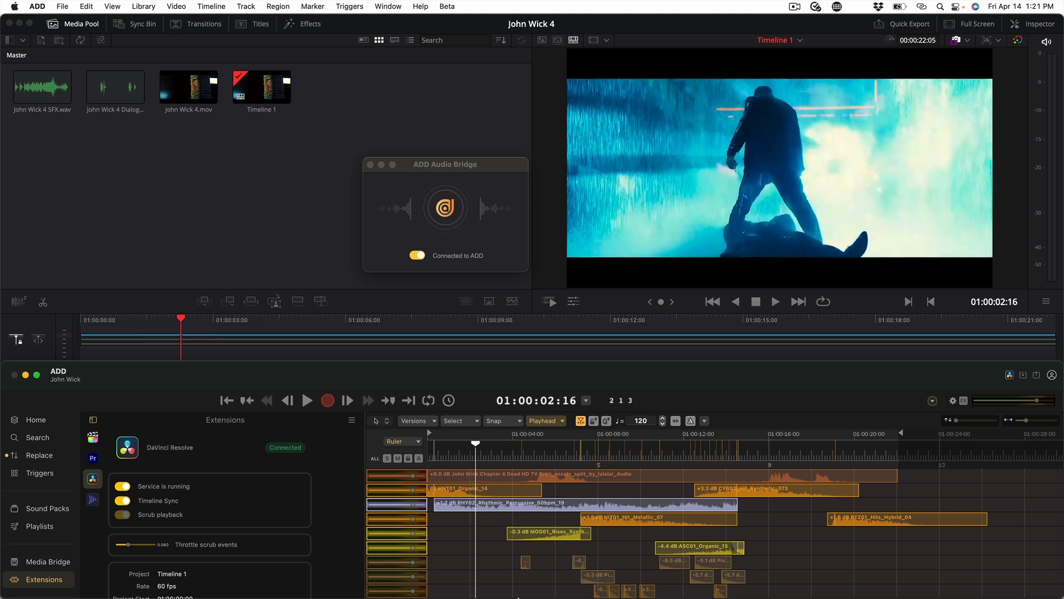
click(712, 302)
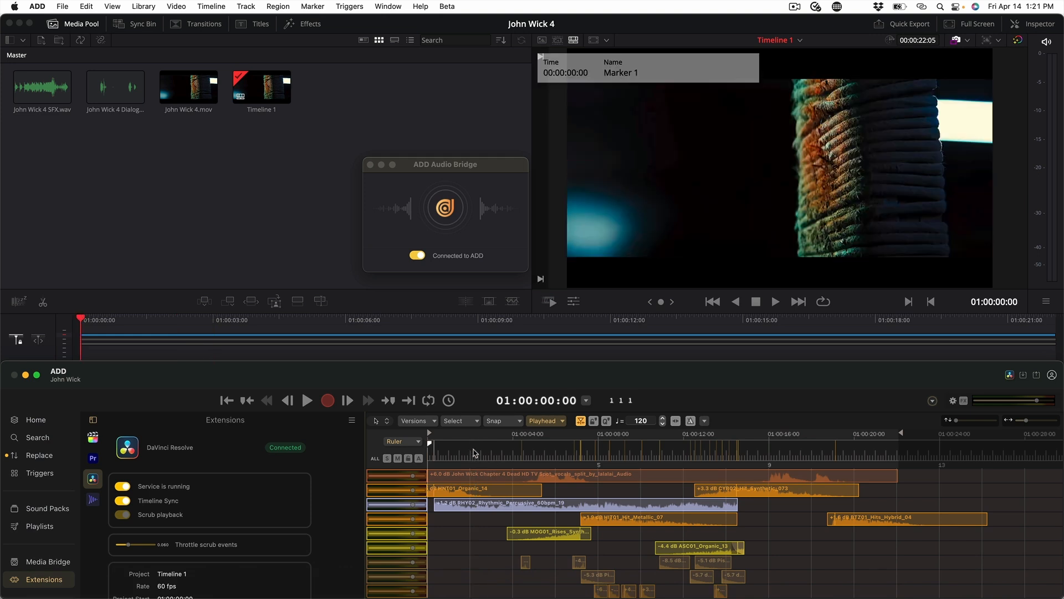
Send the ADD sound design timeline to DaVinci Resolve as a timeline sequence via the extension menu.
click(375, 420)
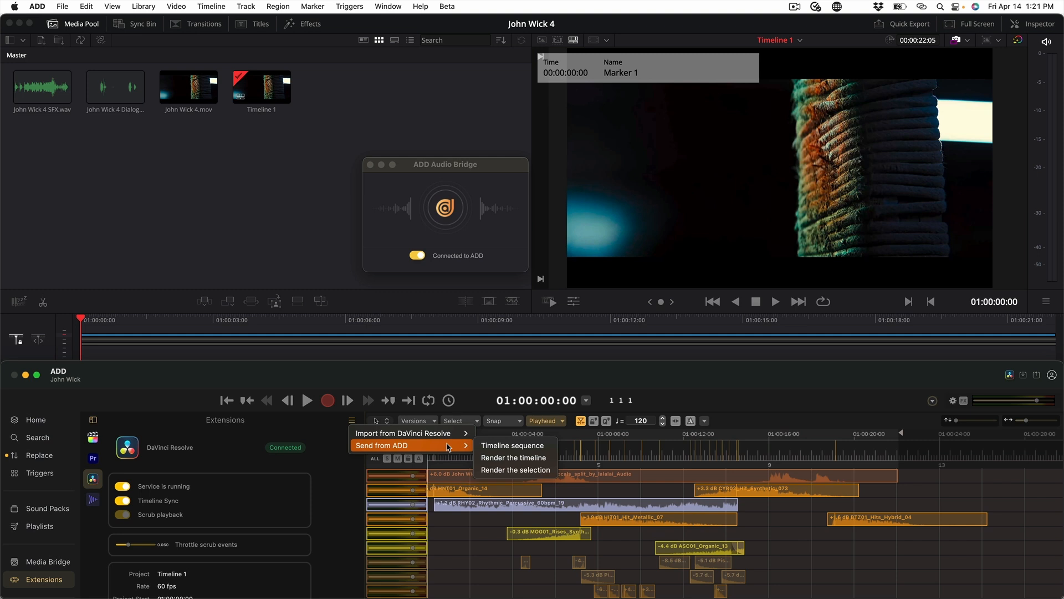
mouse_move(514, 446)
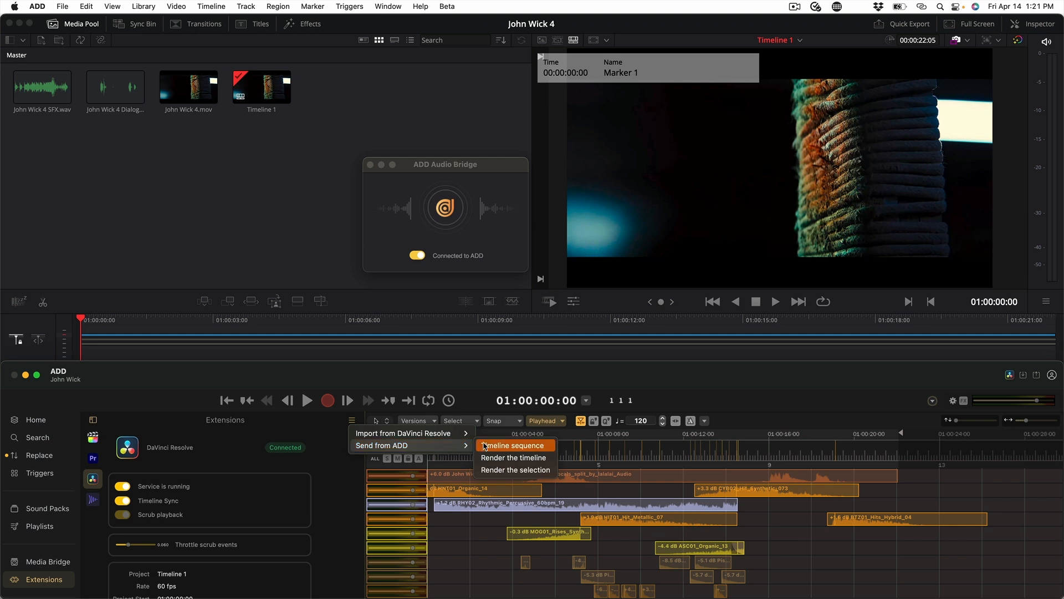
click(515, 456)
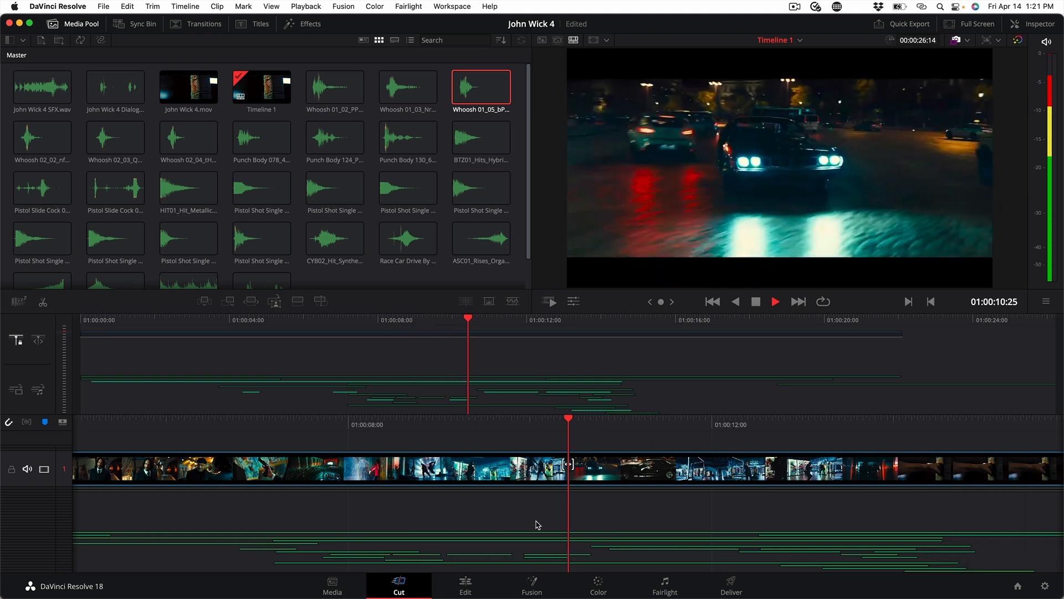
Play the Resolve timeline through the imported sound effects, then return the playhead to the start.
click(775, 300)
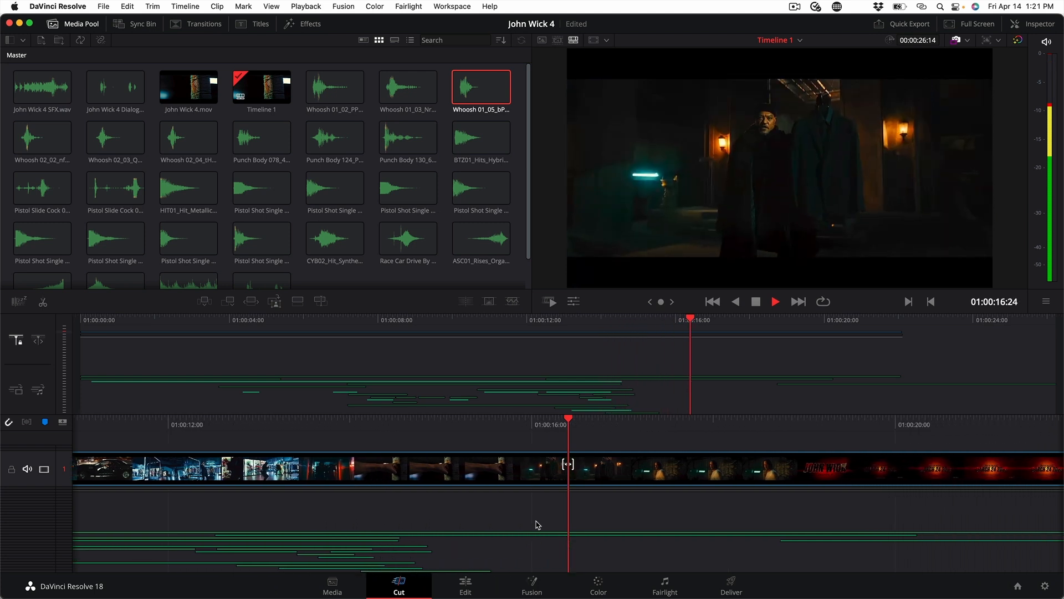
click(775, 302)
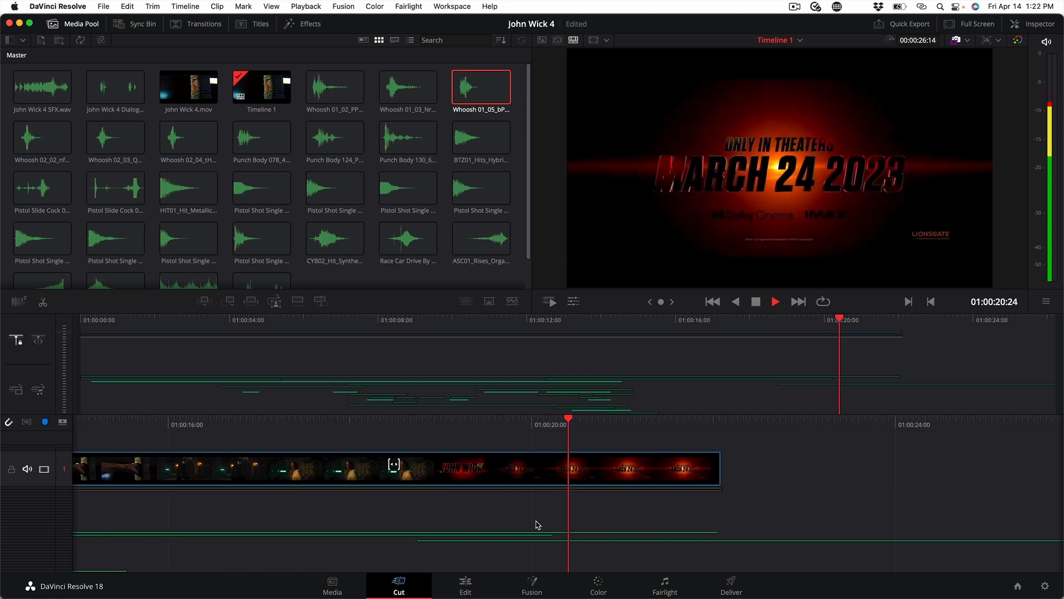
click(713, 301)
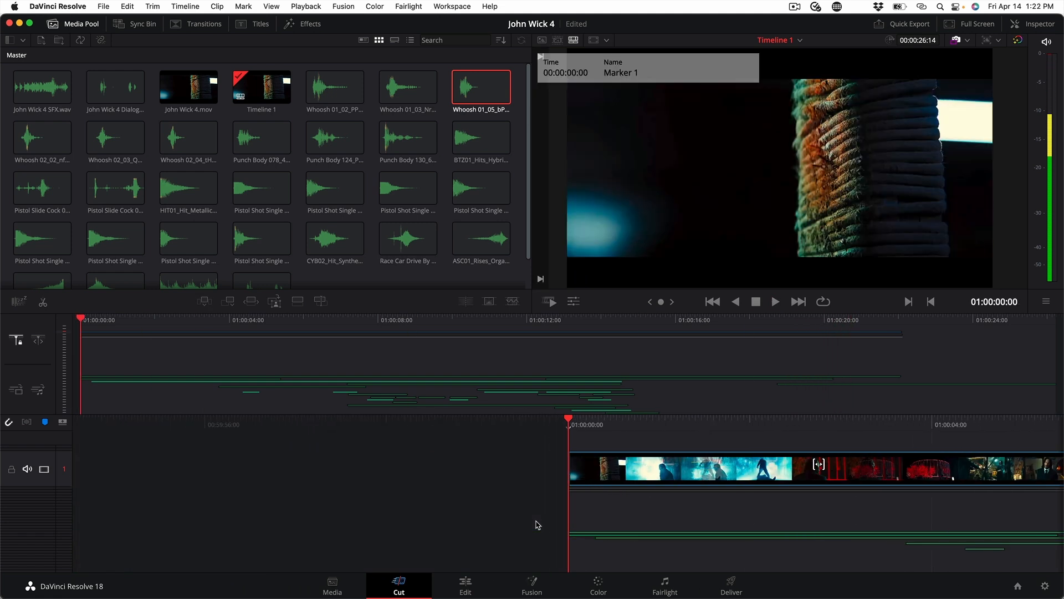